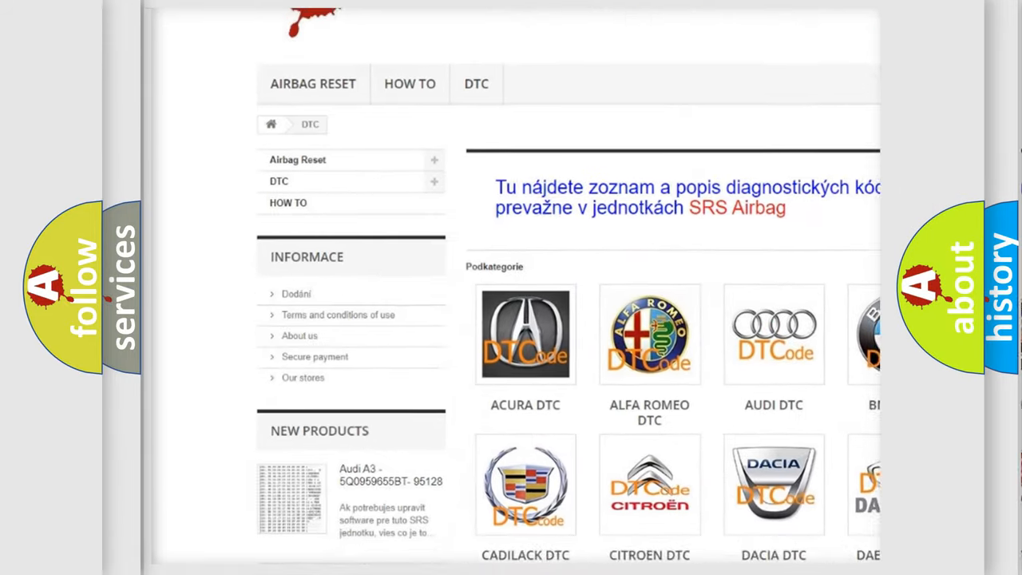
pyautogui.scroll(-3)
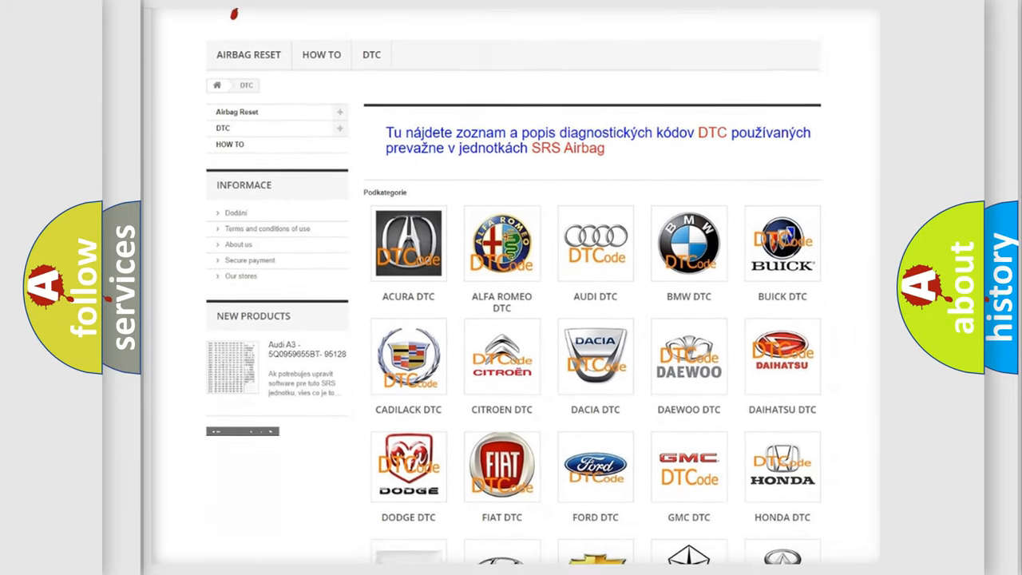
pyautogui.scroll(-3)
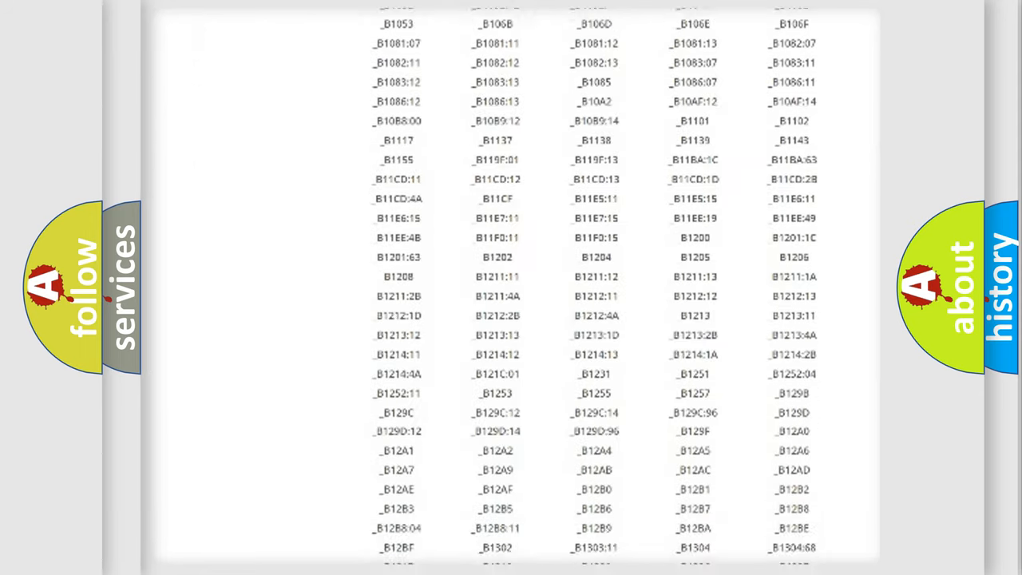
pyautogui.scroll(-3)
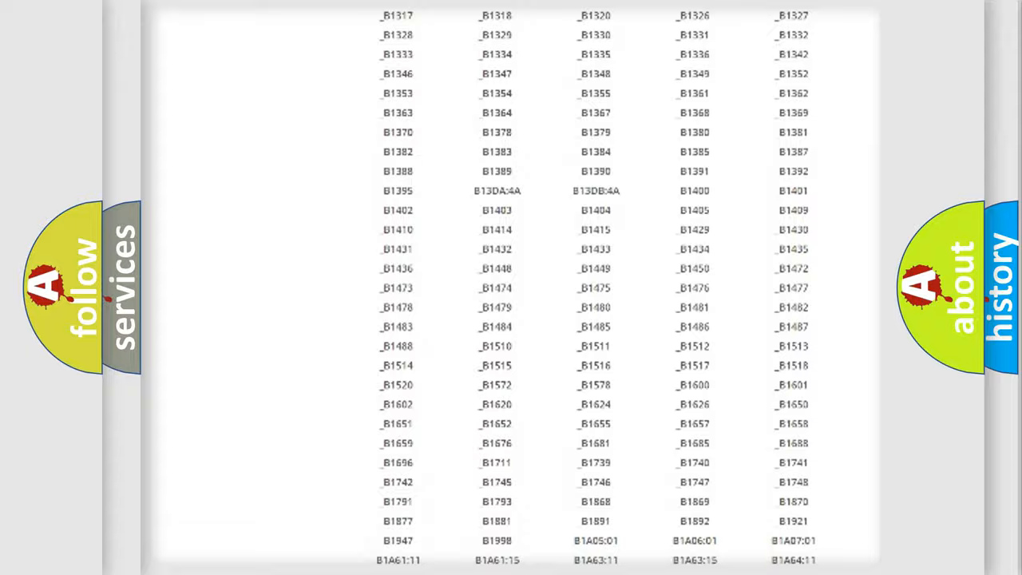
pyautogui.scroll(3)
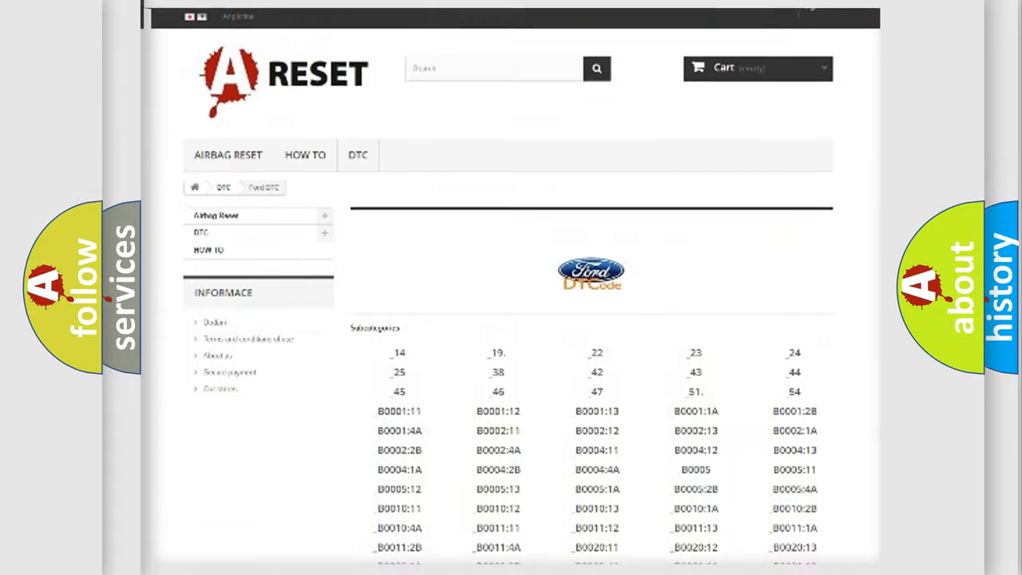